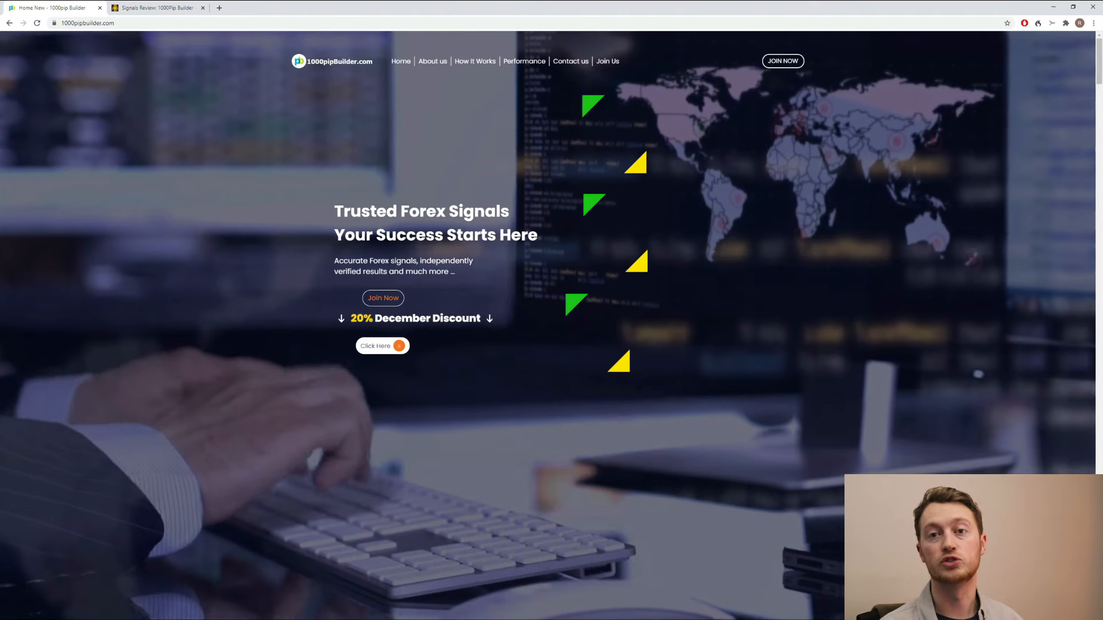
# Scroll the 1000pipbuilder.com homepage past the mentor bio and stats strip to 'What are Forex signals?'
pyautogui.scroll(-3)
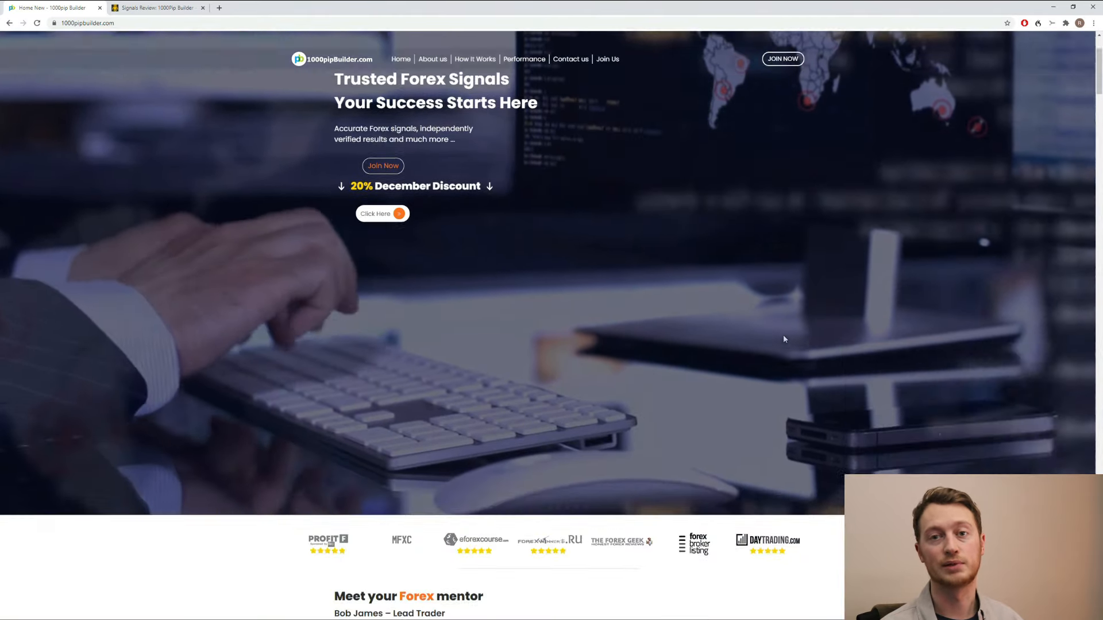
pyautogui.scroll(-3)
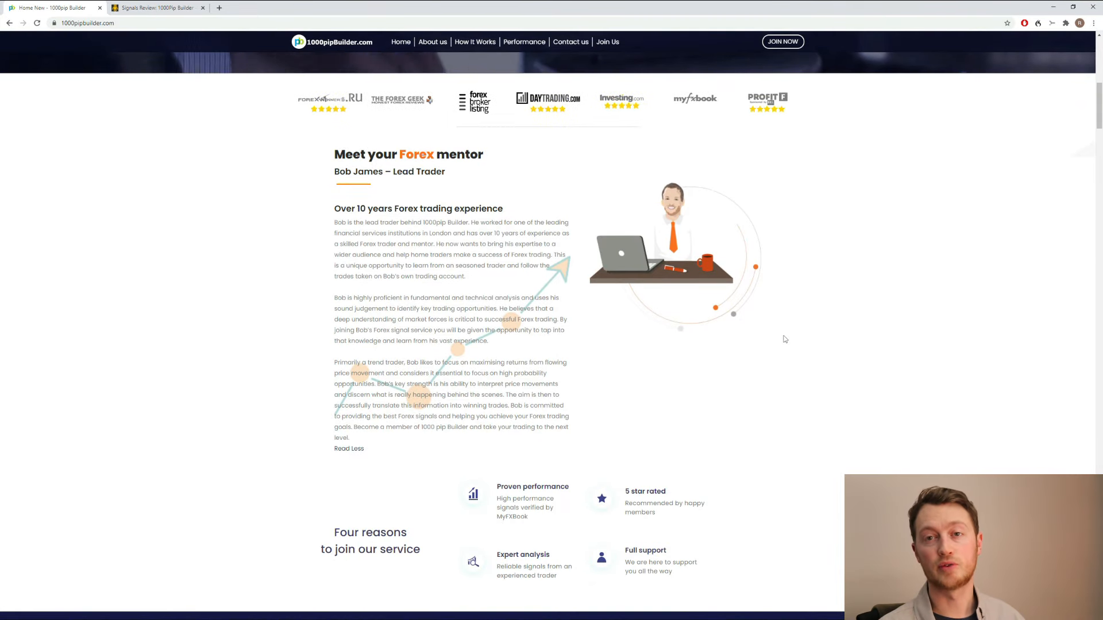
pyautogui.scroll(-3)
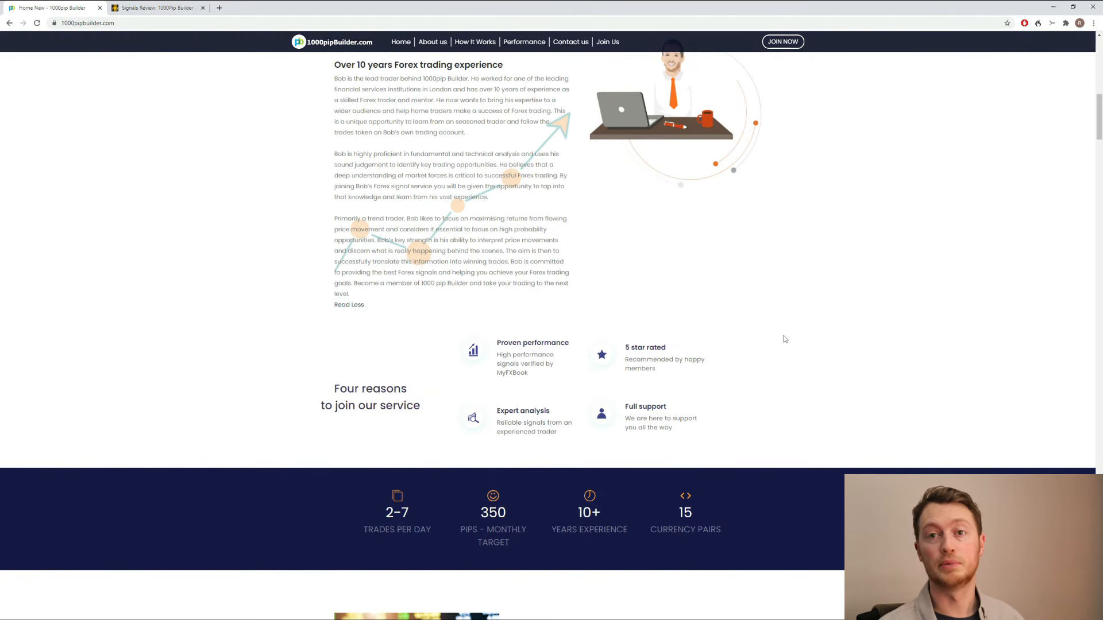
pyautogui.scroll(-3)
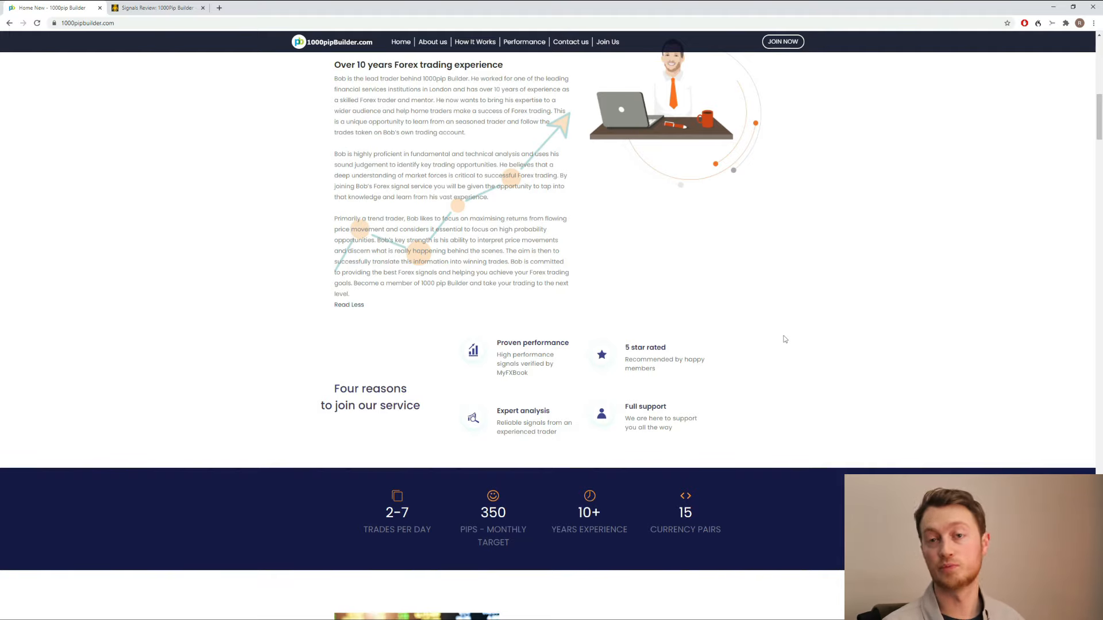
pyautogui.scroll(-3)
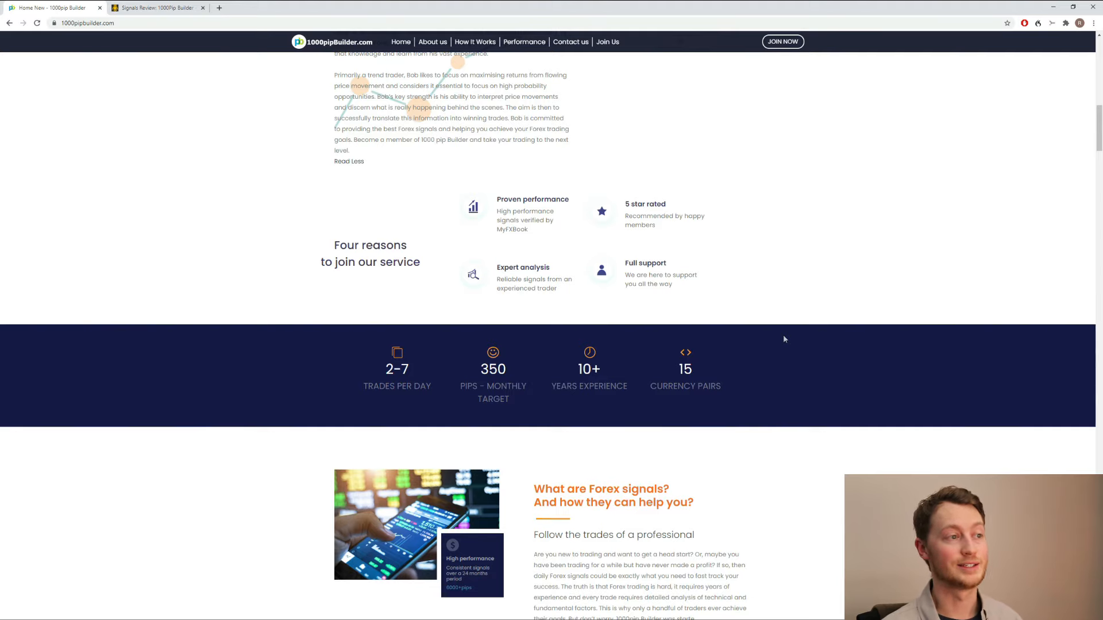
pyautogui.scroll(-3)
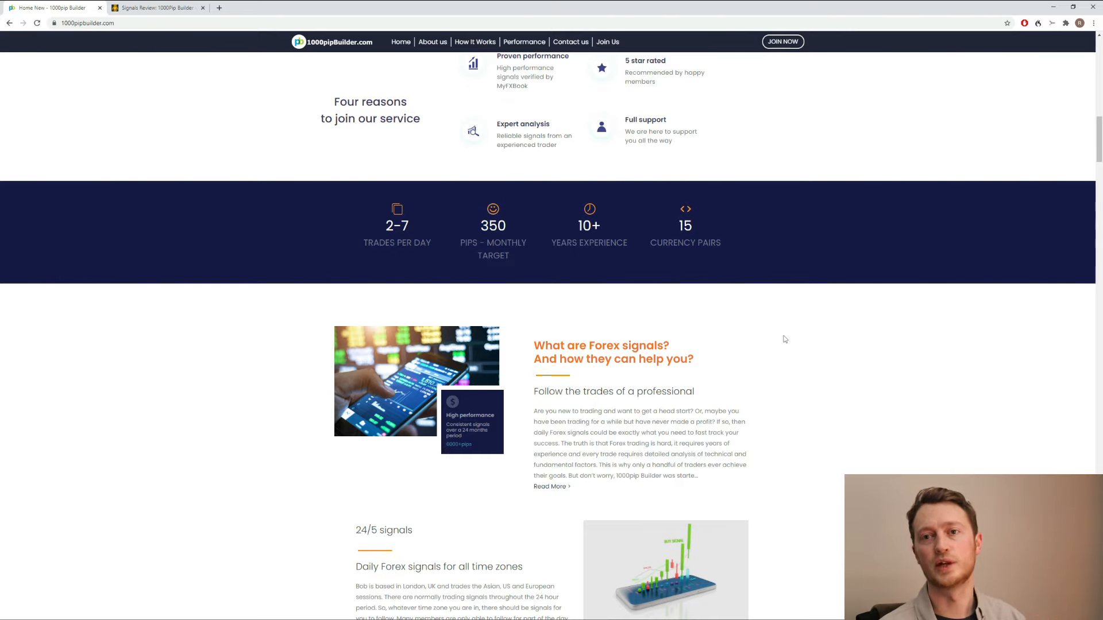
# Scroll down to the 'Independently verified' Myfxbook widget reporting a +93.03% gain
pyautogui.scroll(-3)
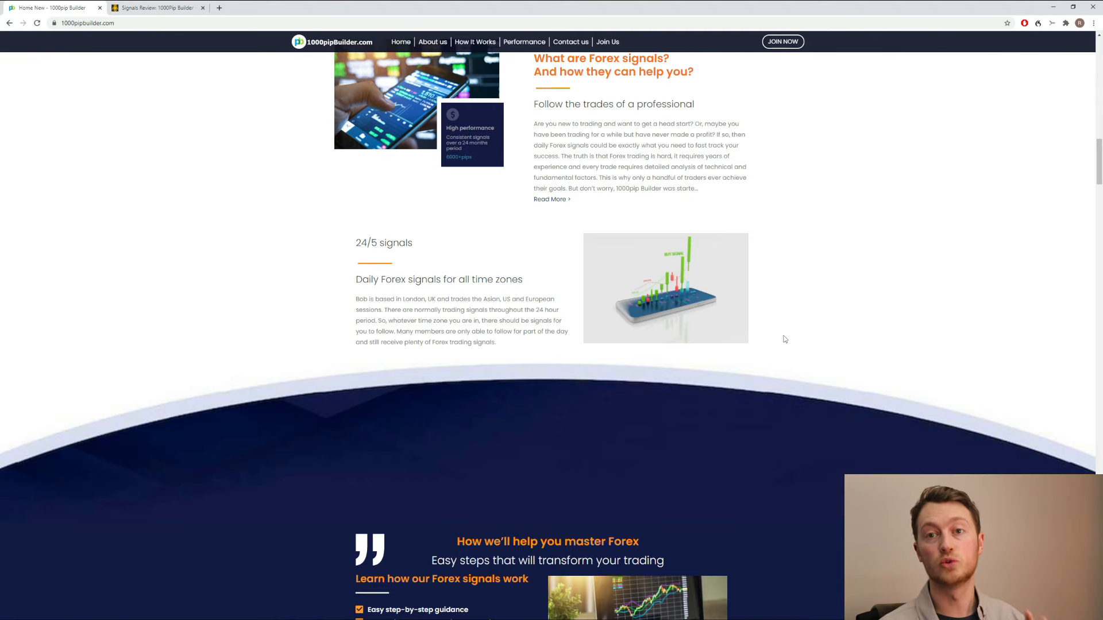
pyautogui.scroll(-3)
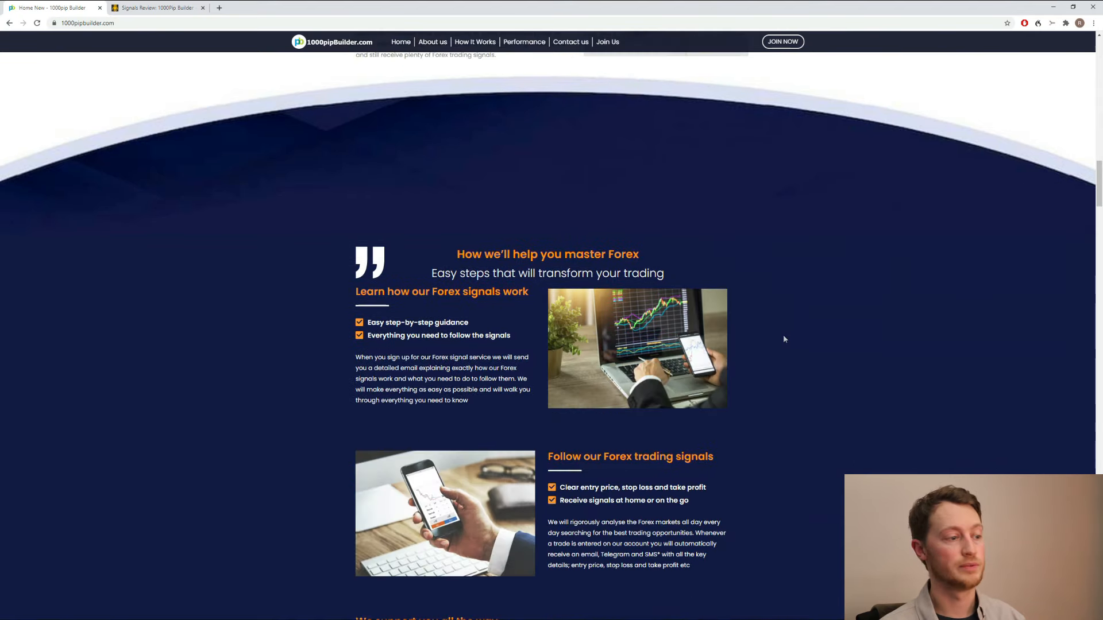
pyautogui.scroll(-3)
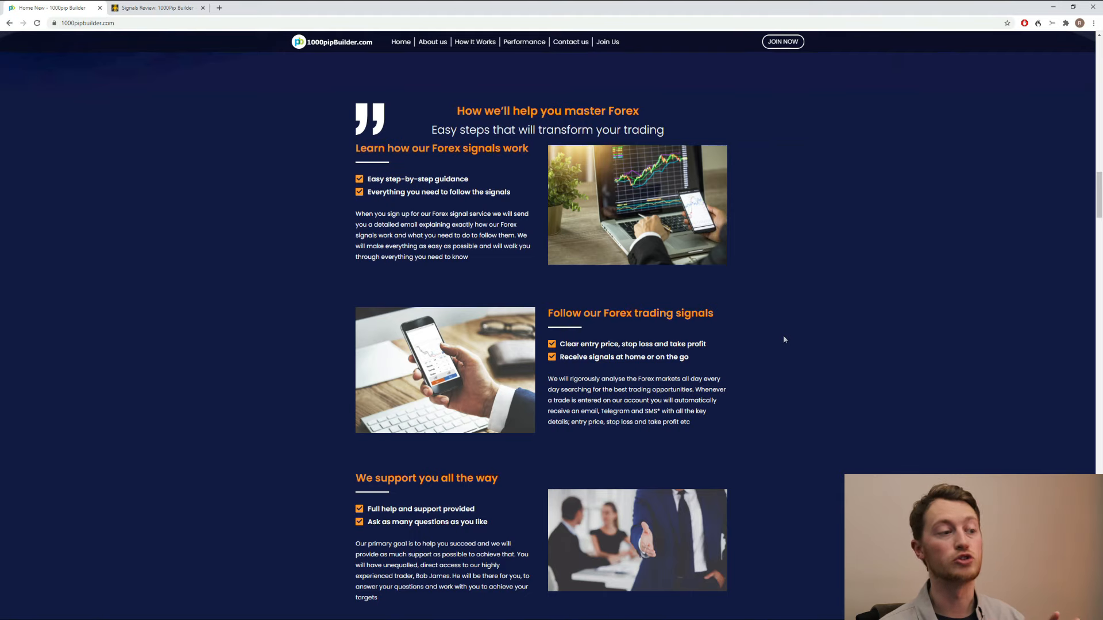
pyautogui.scroll(-3)
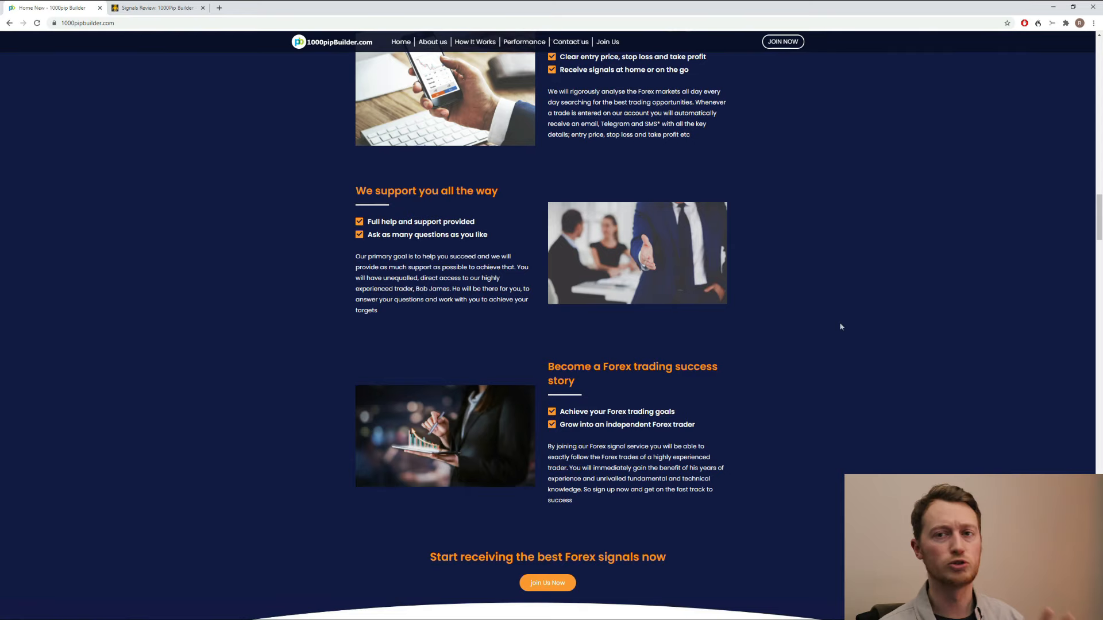
pyautogui.scroll(-3)
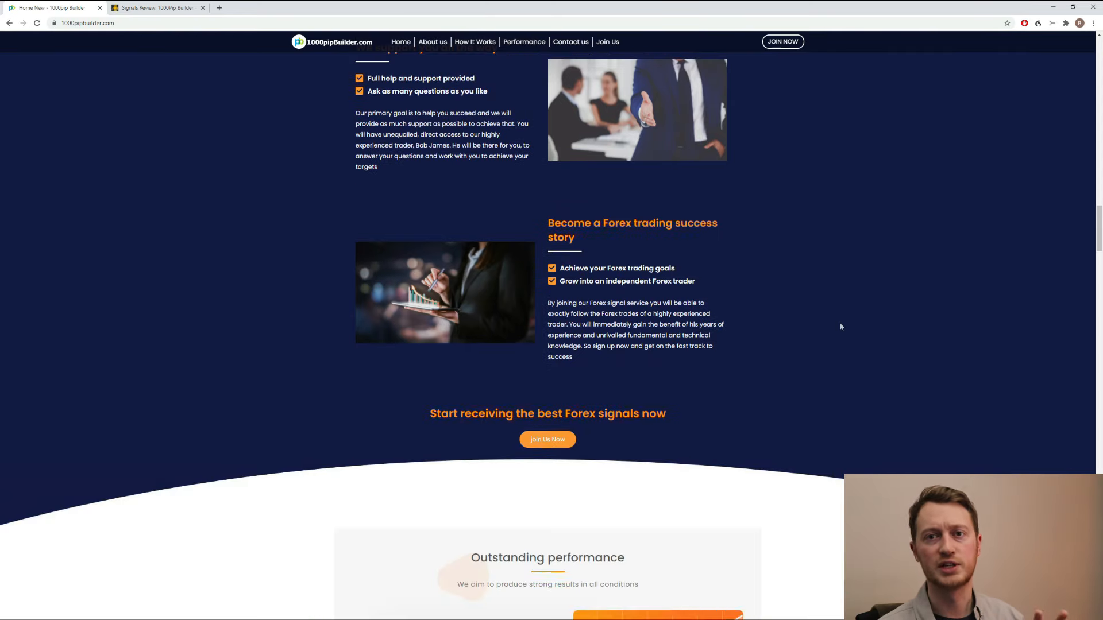
pyautogui.scroll(-3)
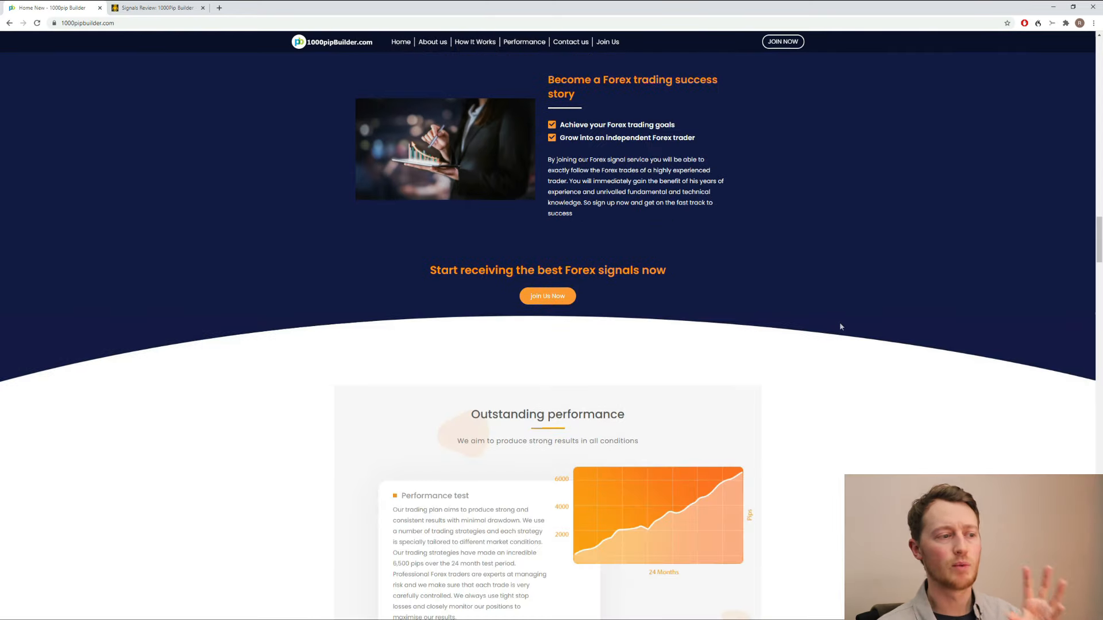
pyautogui.scroll(-3)
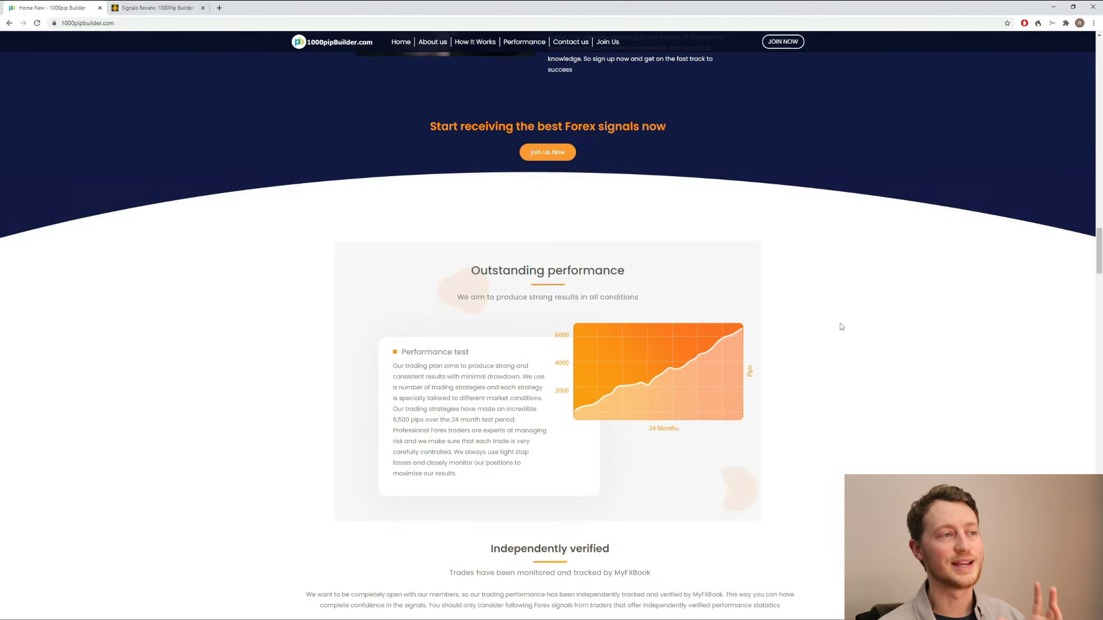
pyautogui.scroll(-3)
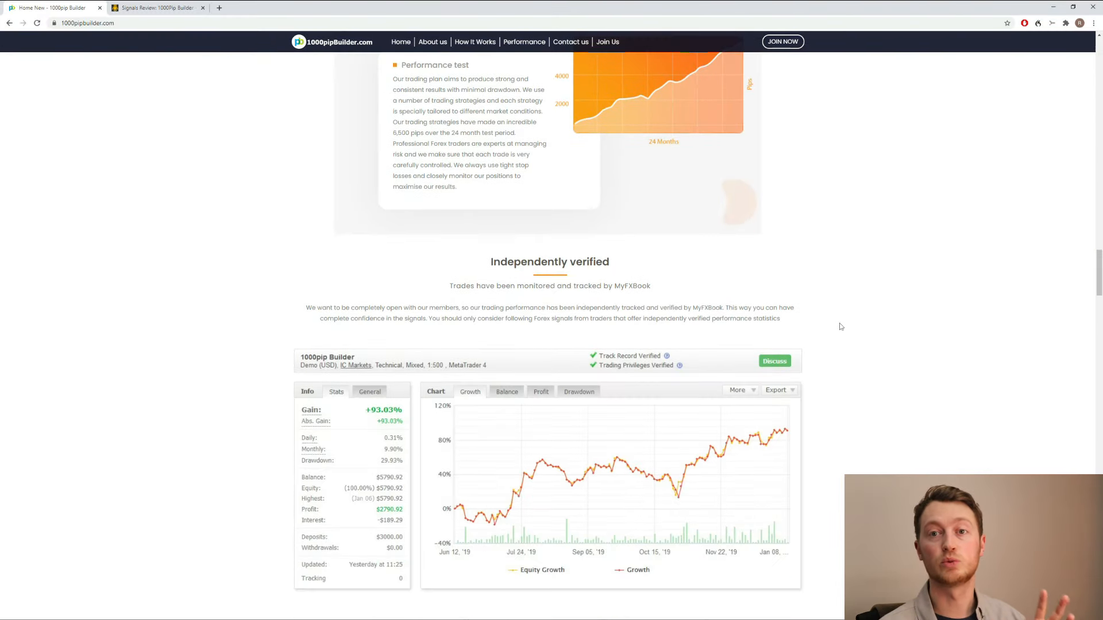
pyautogui.moveTo(835, 333)
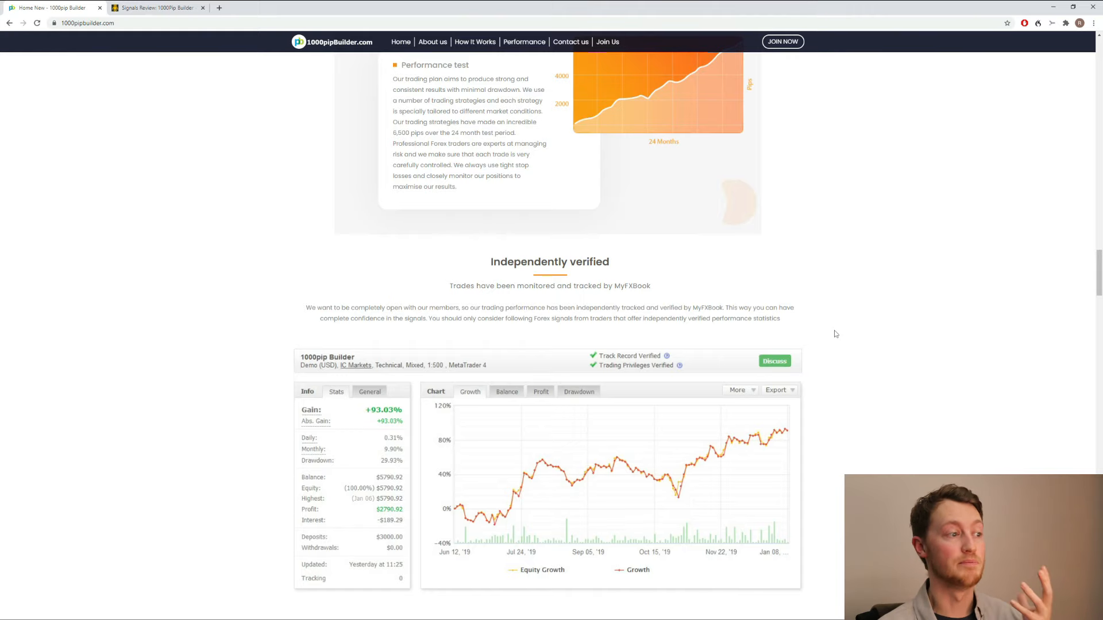
# Bring up the link context menu on the embedded Myfxbook growth chart
pyautogui.rightClick(657, 364)
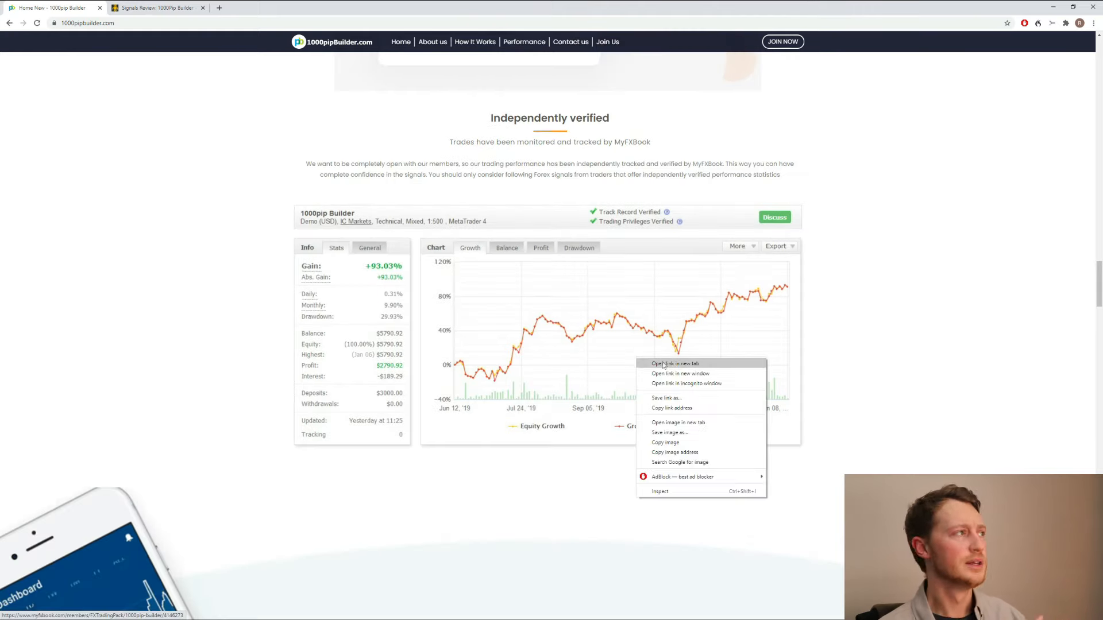
# Open the Myfxbook track record in a new tab and scroll through its +87.86% gain and trading statistics
pyautogui.click(674, 364)
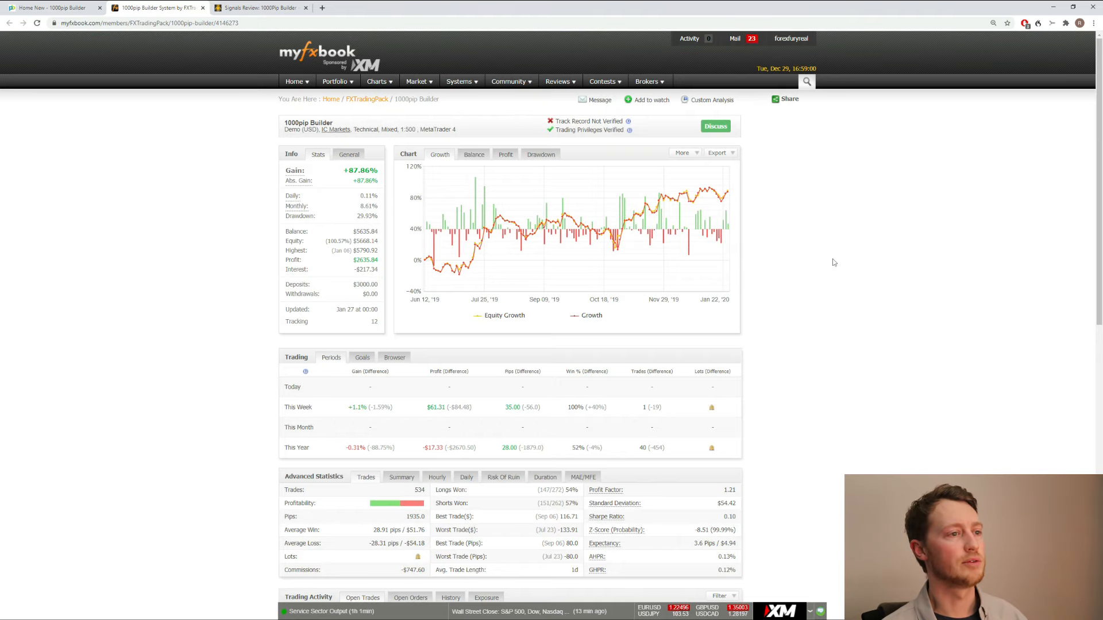
pyautogui.scroll(-3)
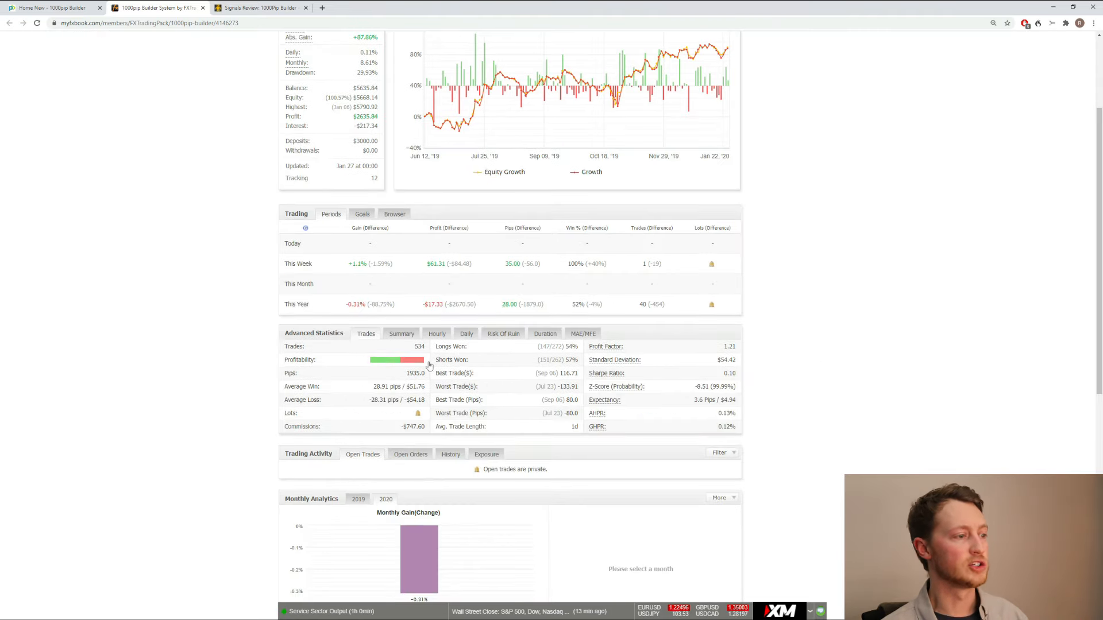
pyautogui.scroll(-3)
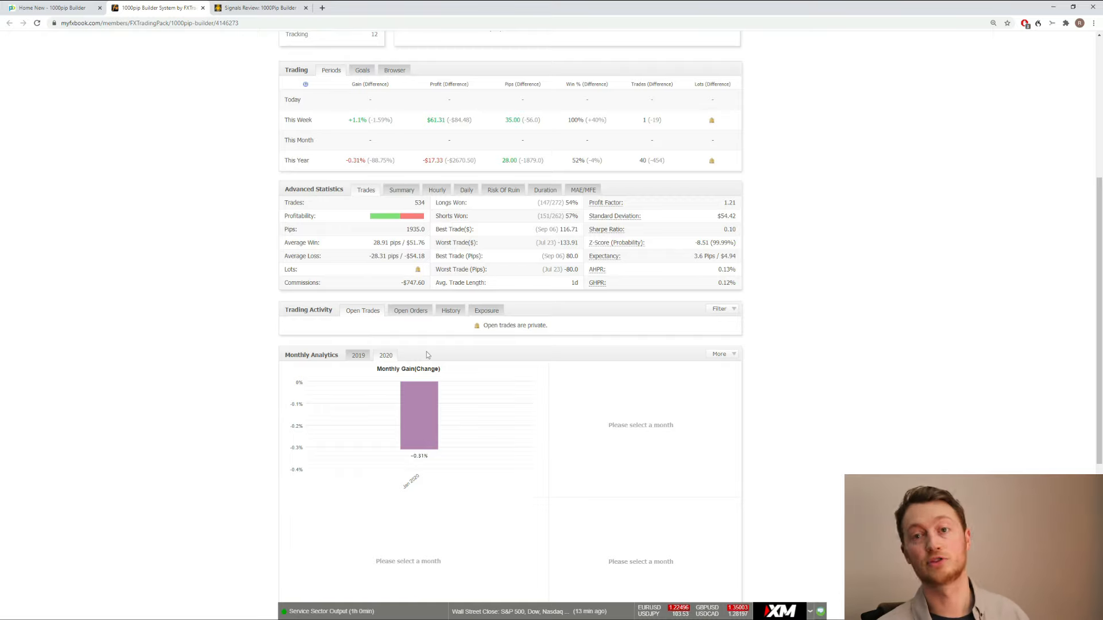
pyautogui.moveTo(462, 322)
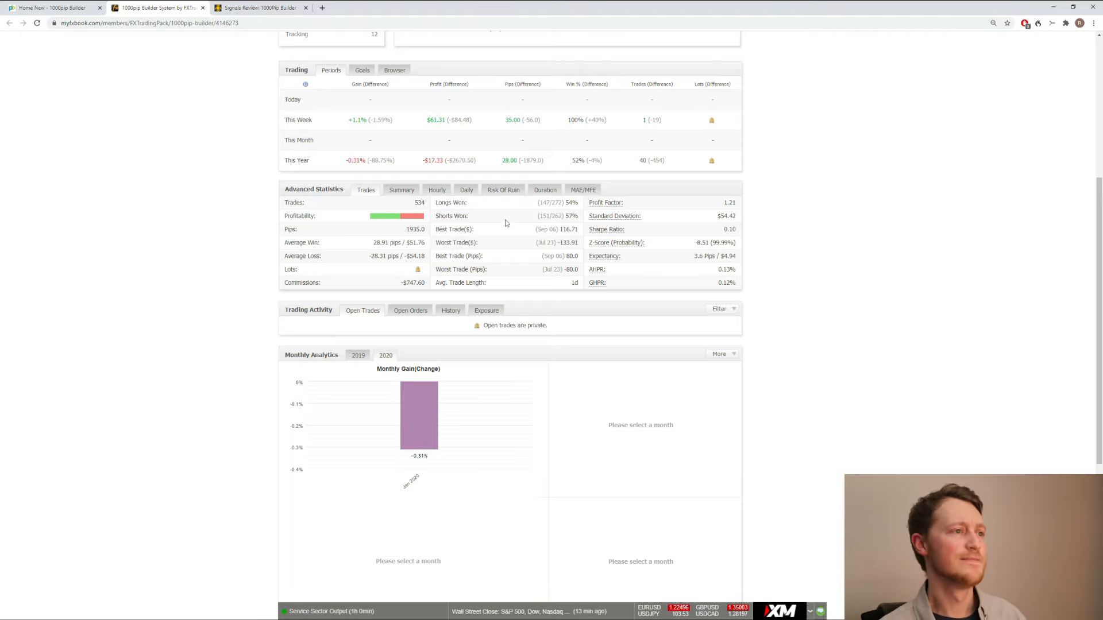
pyautogui.moveTo(514, 223)
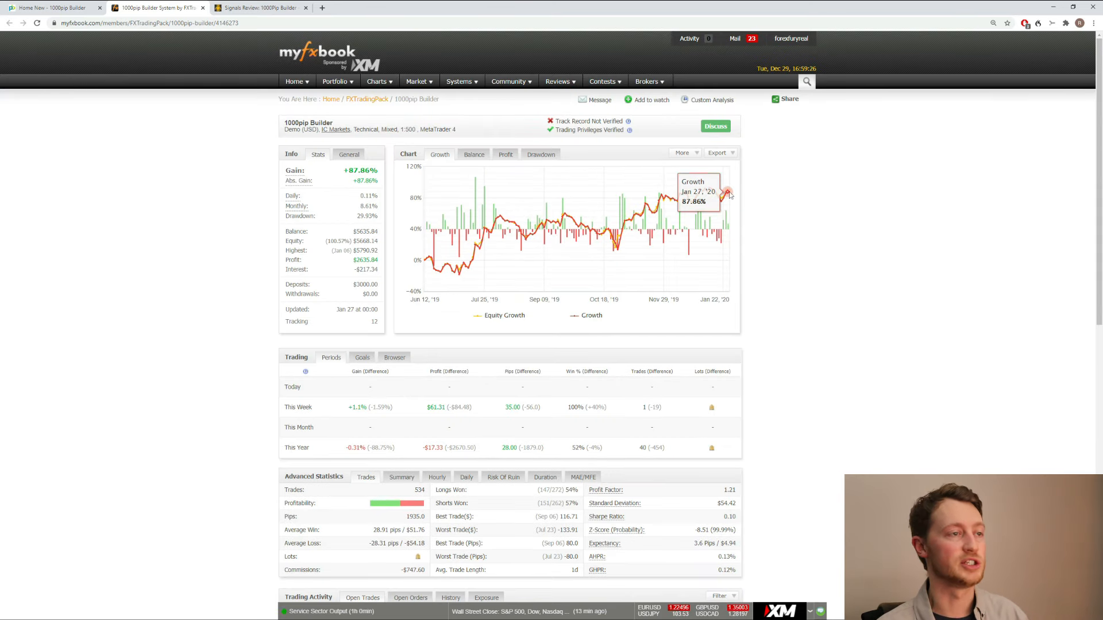
pyautogui.moveTo(713, 212)
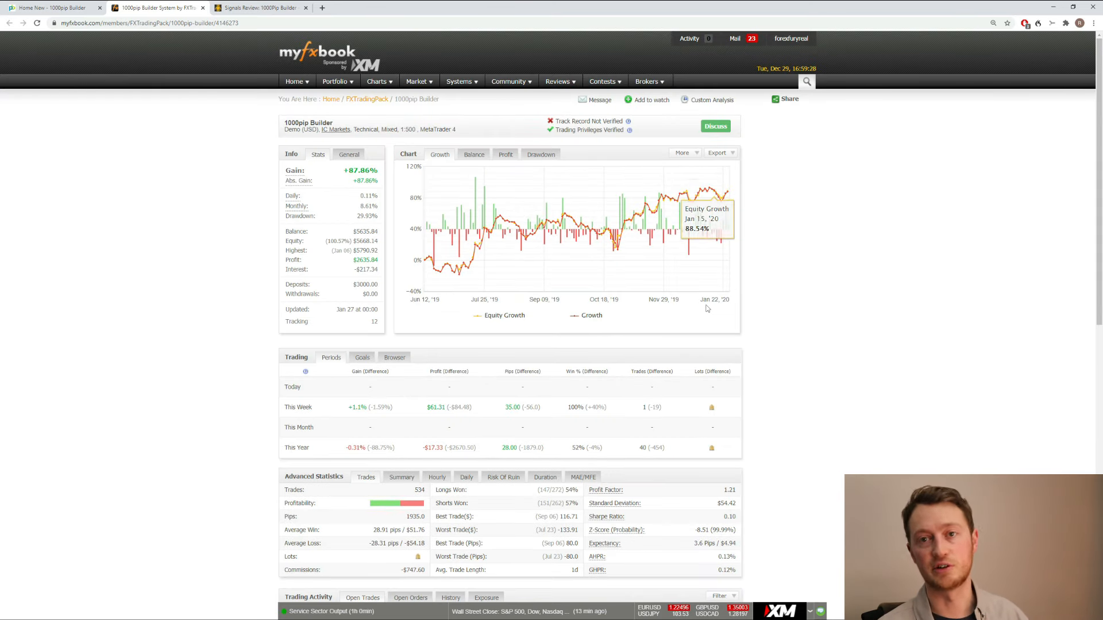
pyautogui.scroll(-3)
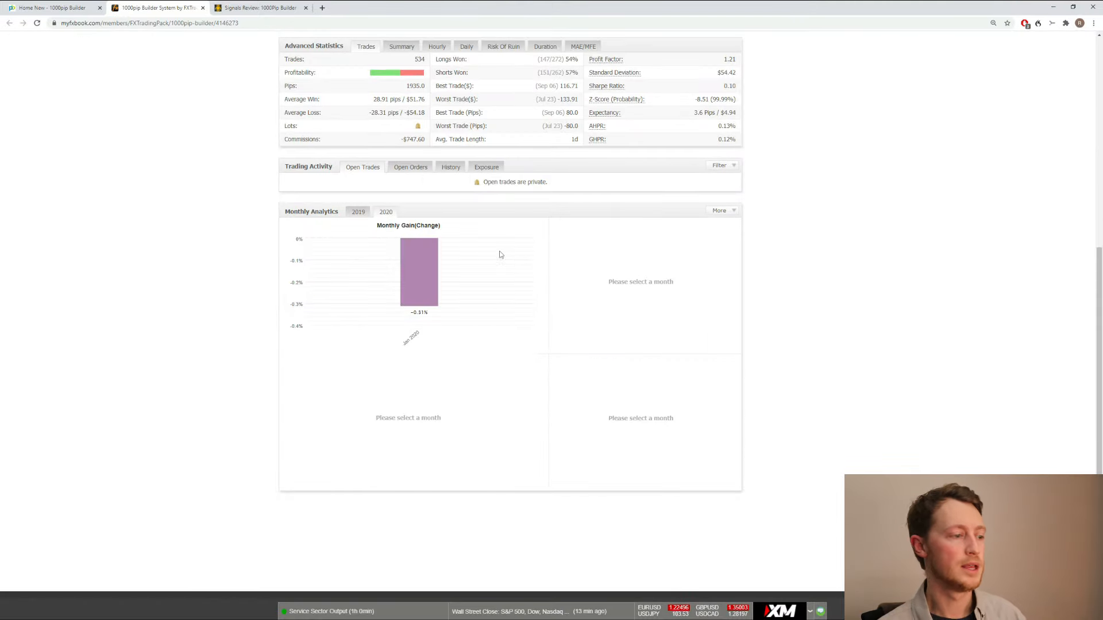
pyautogui.moveTo(418, 275)
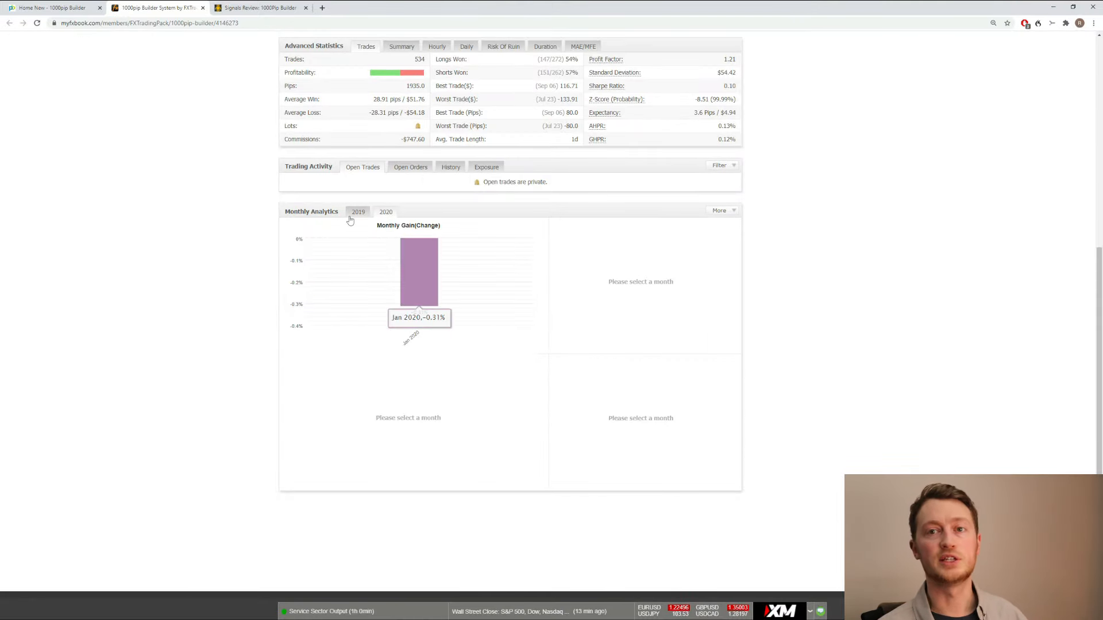
pyautogui.click(358, 212)
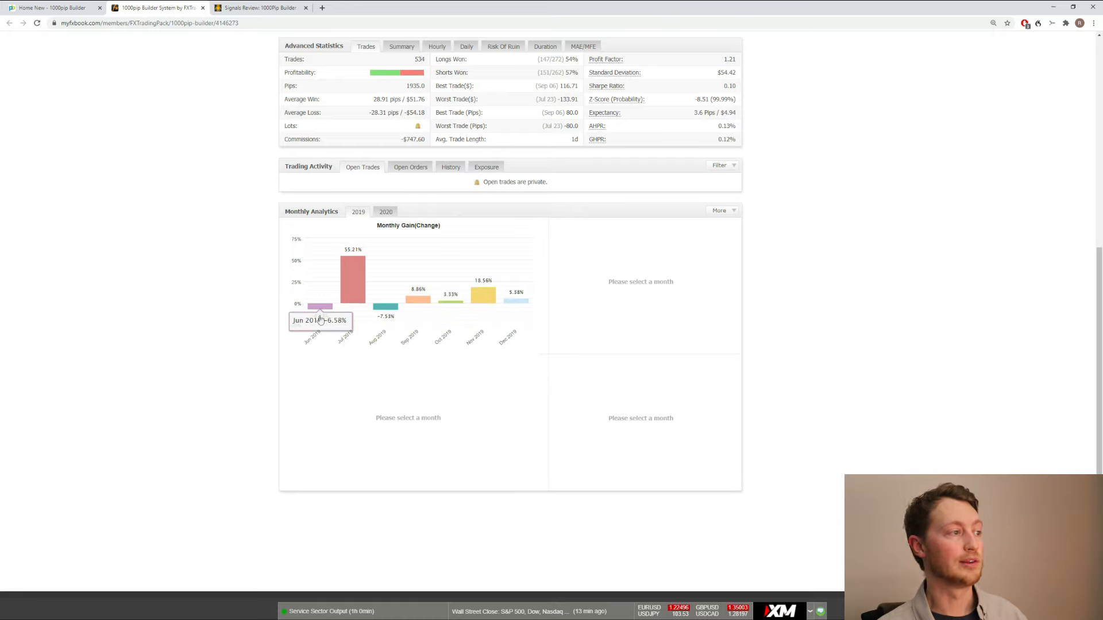
pyautogui.moveTo(352, 281)
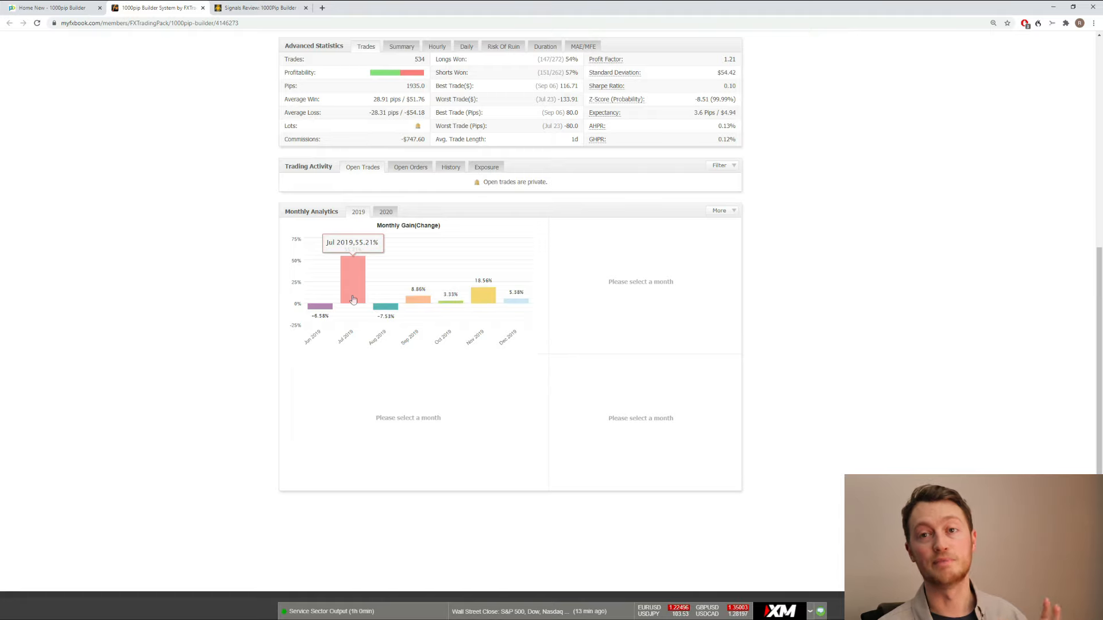
pyautogui.moveTo(386, 306)
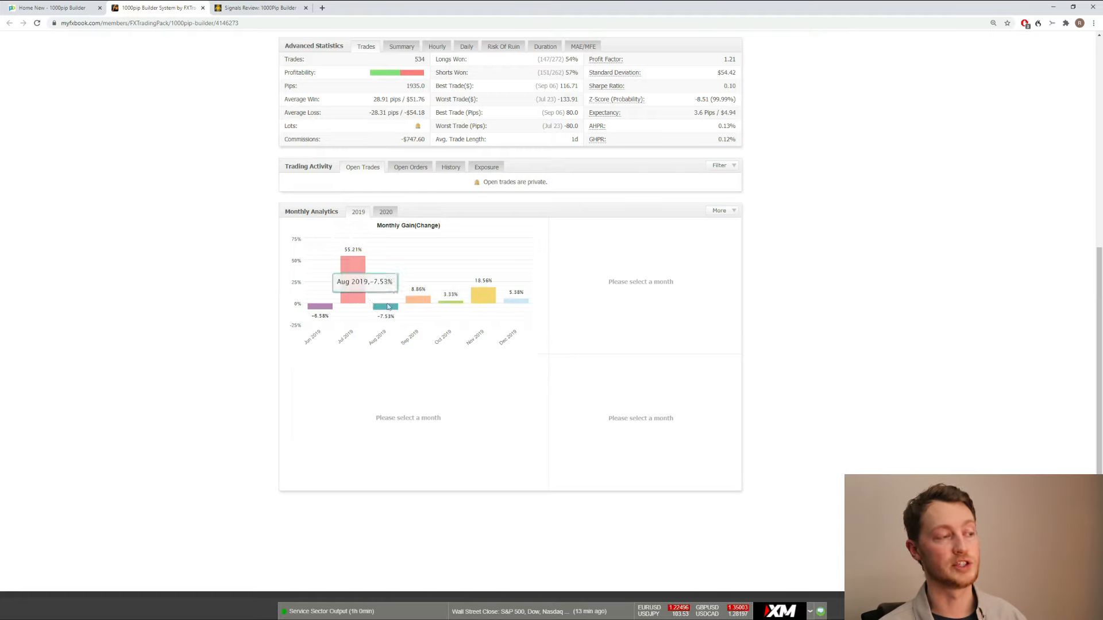
pyautogui.moveTo(409, 305)
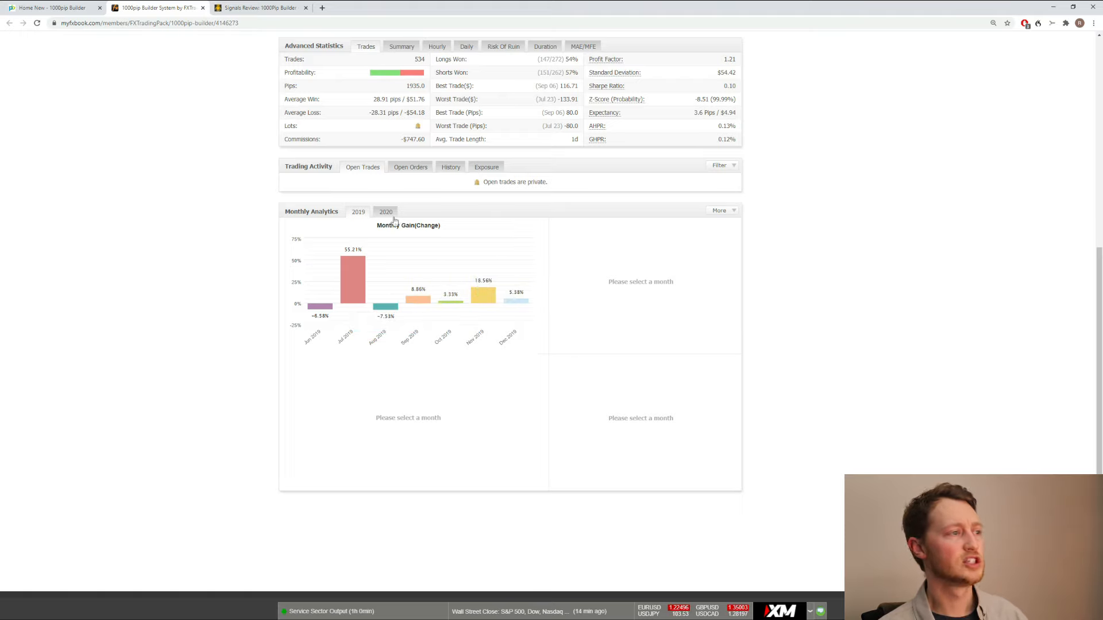
pyautogui.click(386, 211)
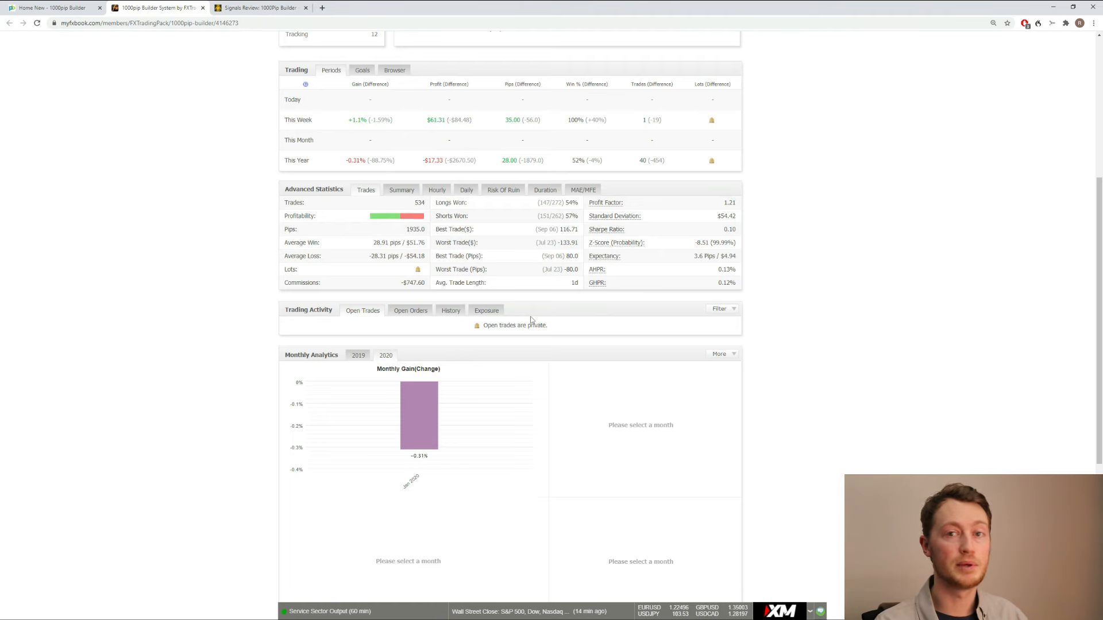
pyautogui.scroll(3)
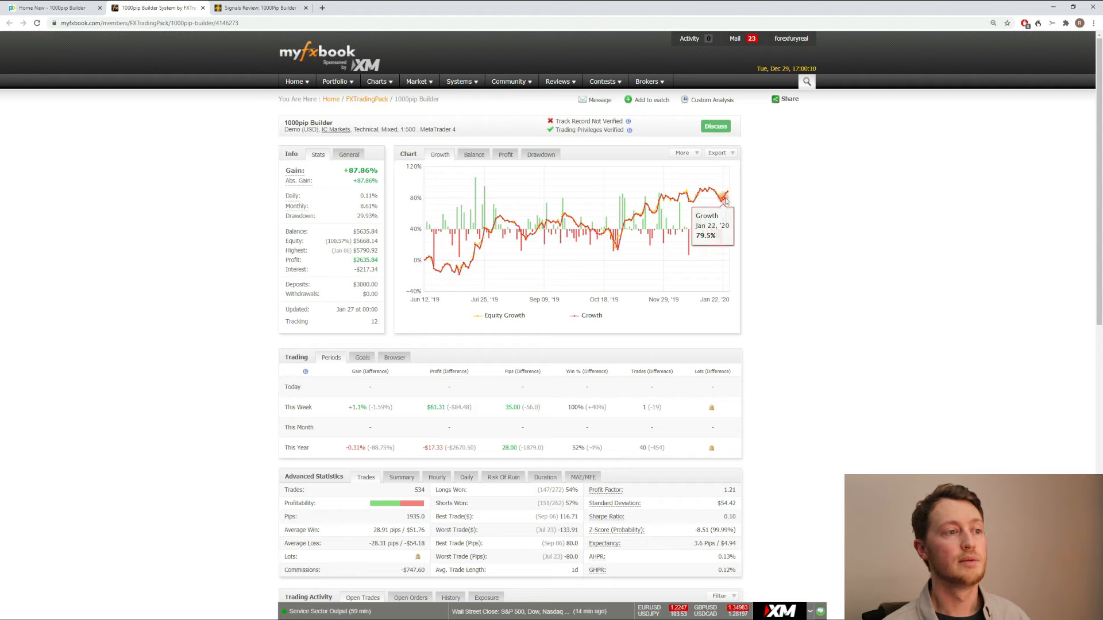
pyautogui.moveTo(728, 193)
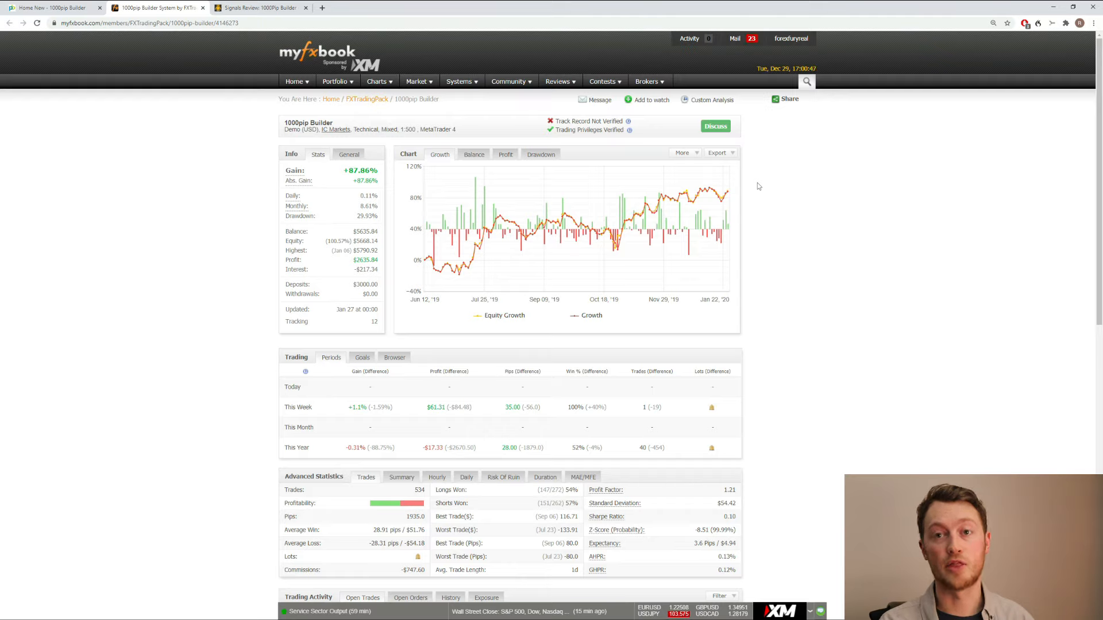
pyautogui.moveTo(789, 220)
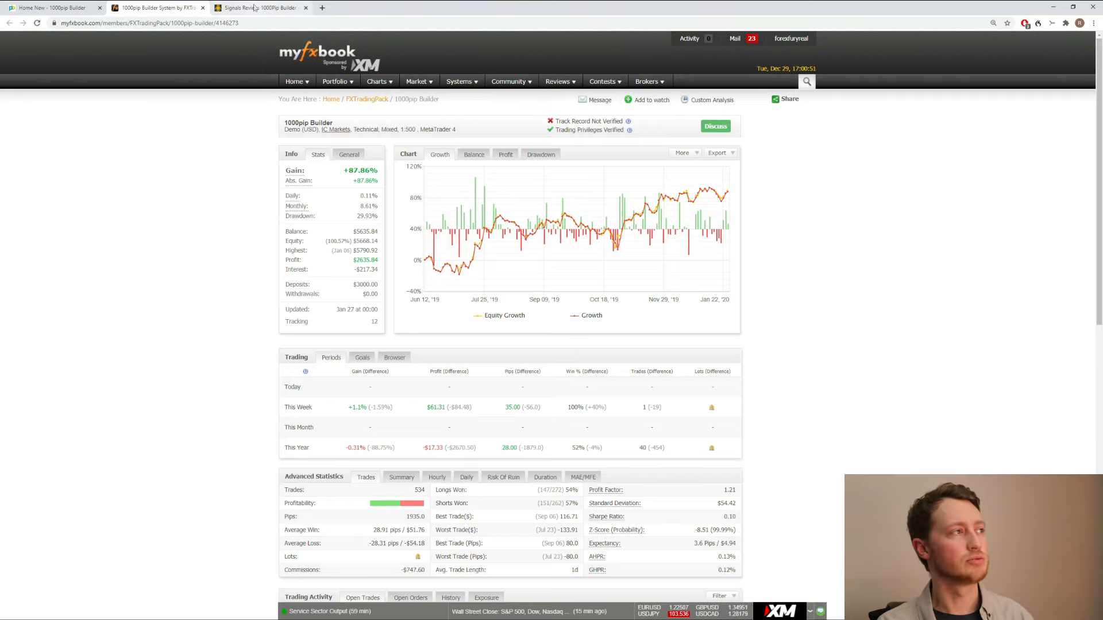
# Switch to the Forex Robot Nation review tab and scroll to the rating box showing 3.3 overall
pyautogui.click(261, 8)
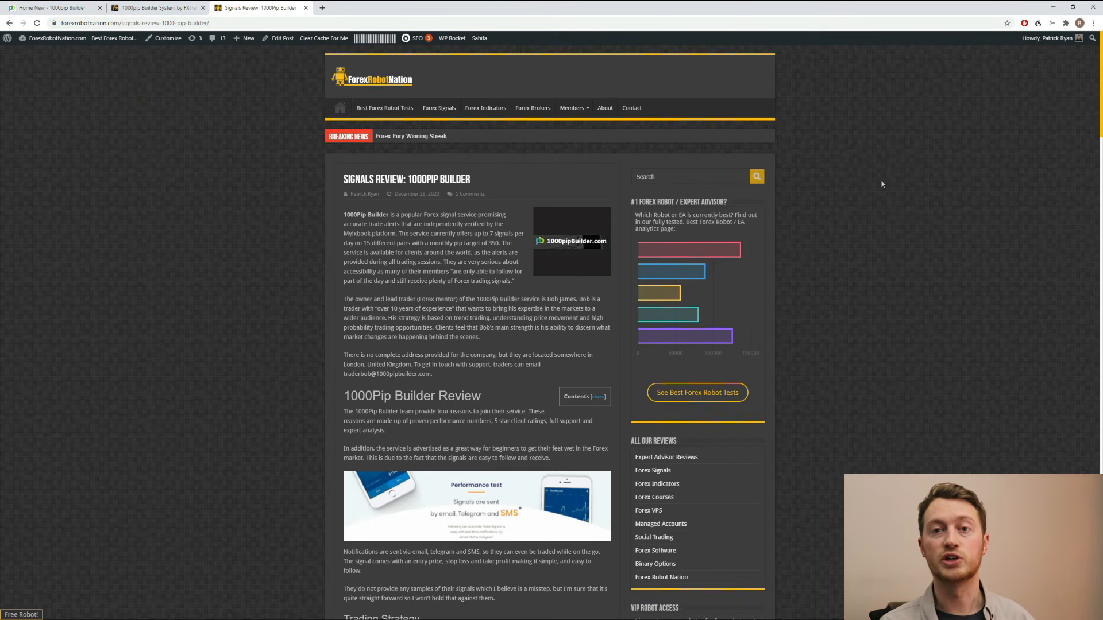
pyautogui.scroll(-3)
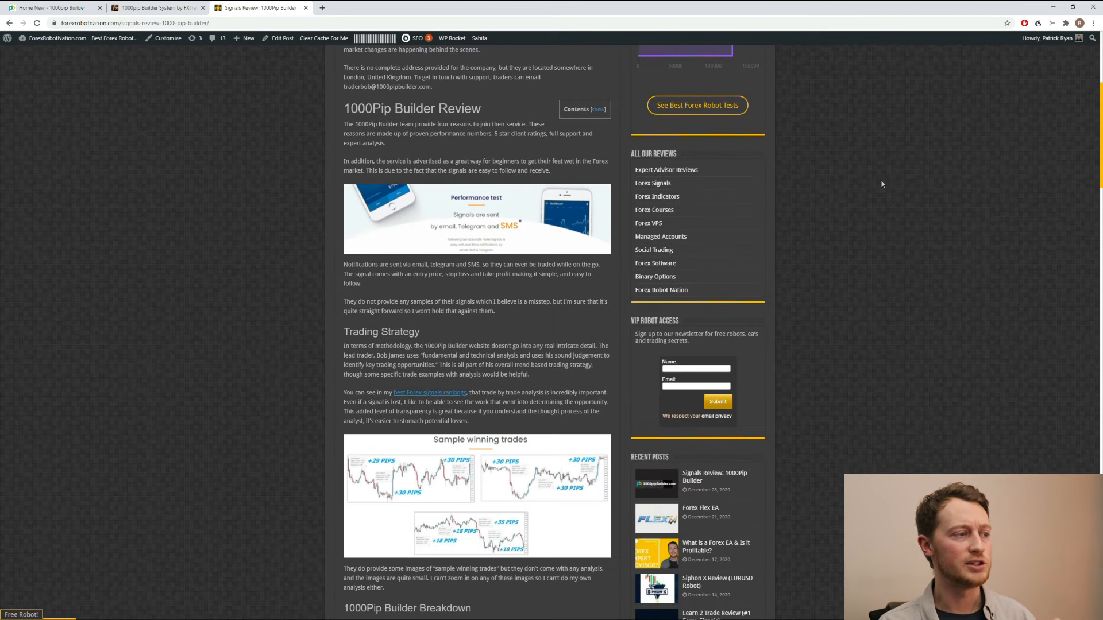
pyautogui.scroll(-3)
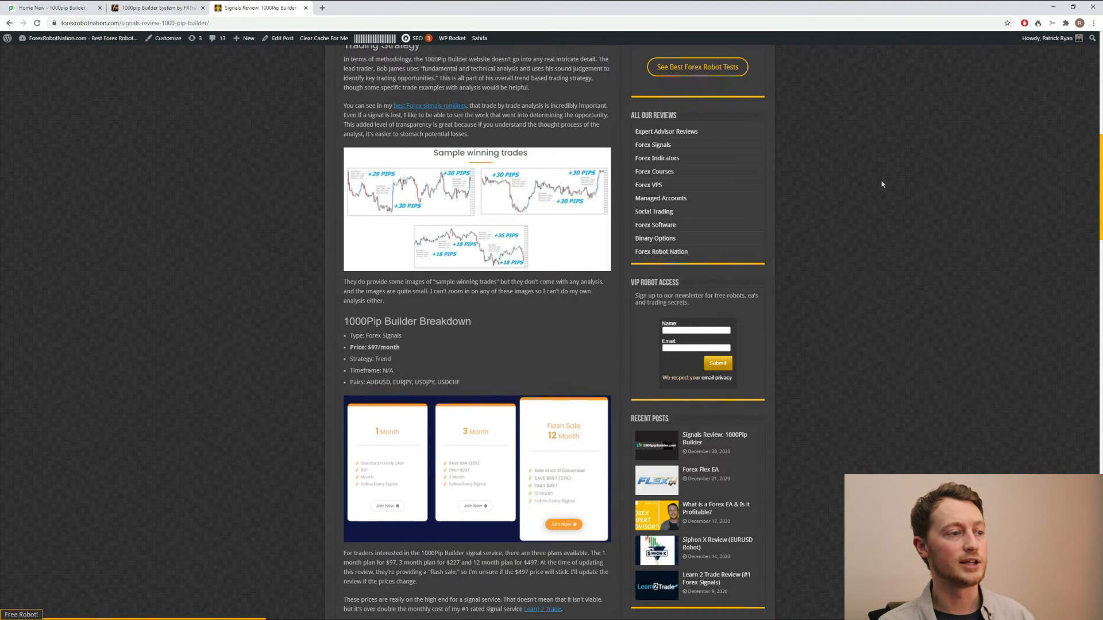
pyautogui.scroll(-3)
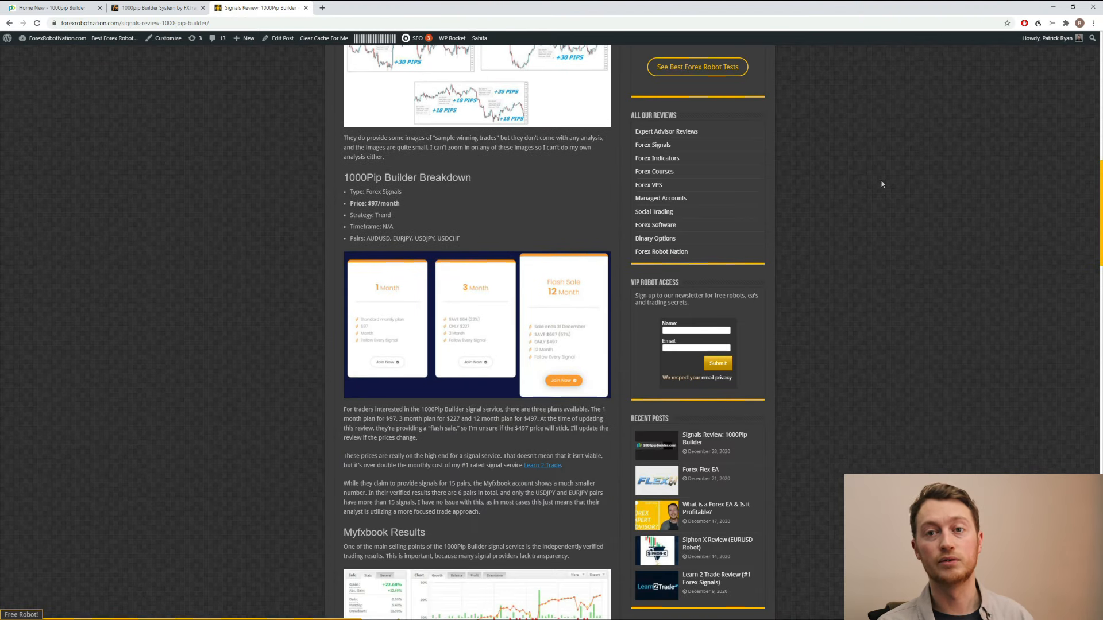
pyautogui.scroll(-3)
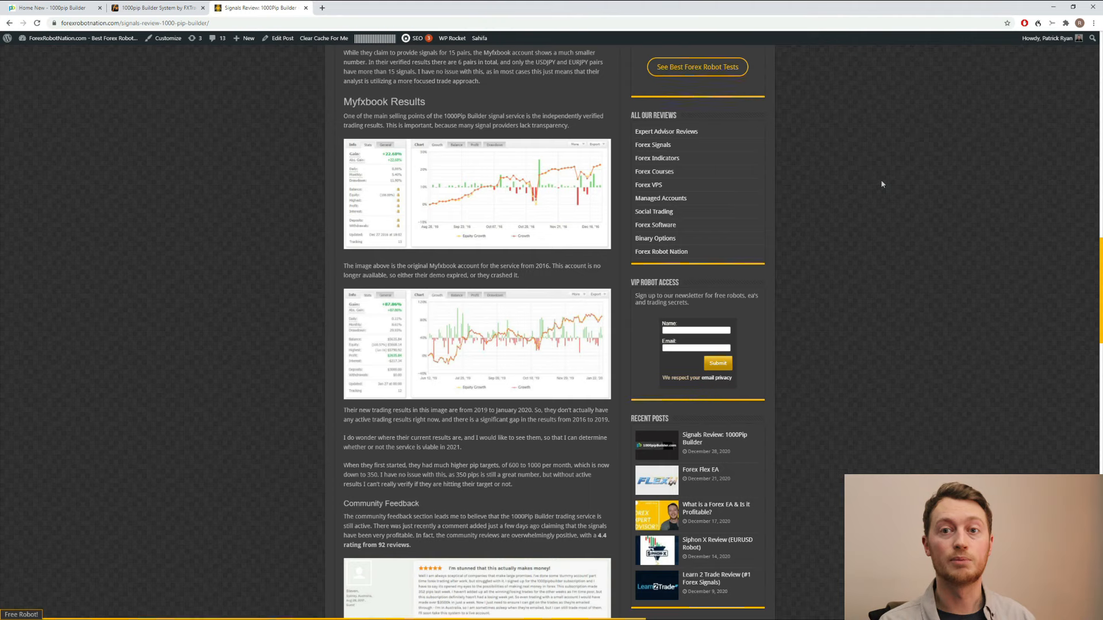
pyautogui.scroll(-3)
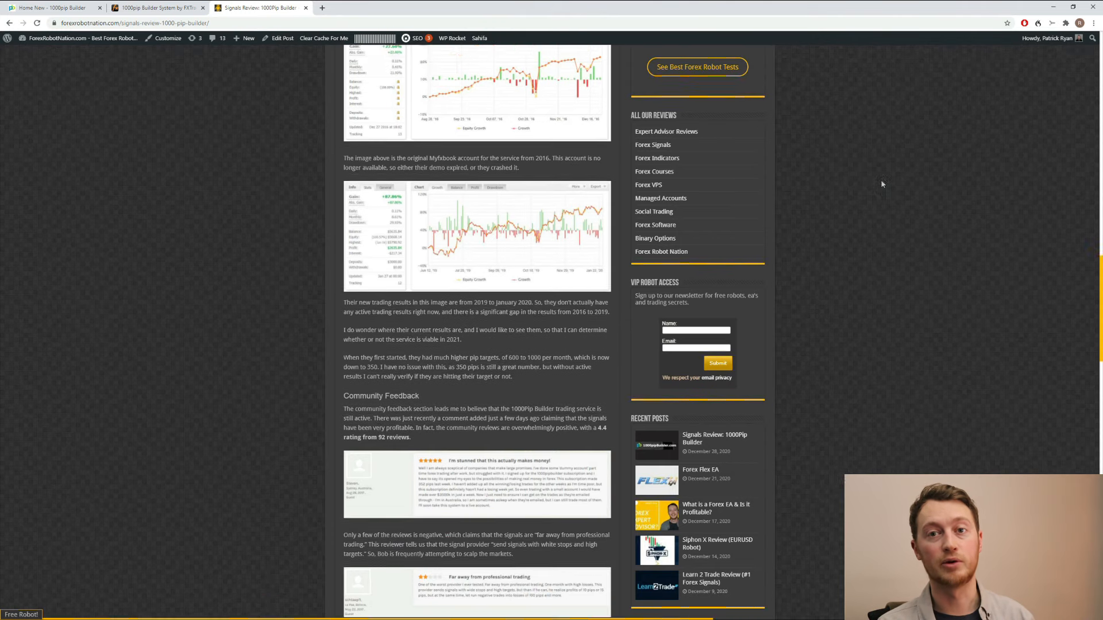
pyautogui.scroll(-3)
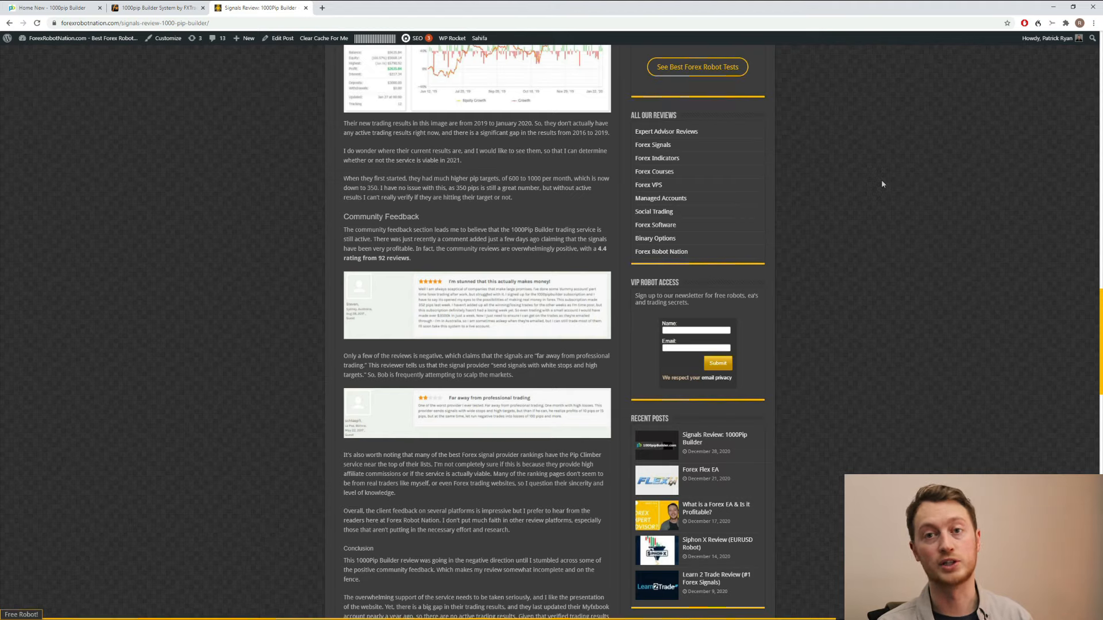
pyautogui.scroll(-3)
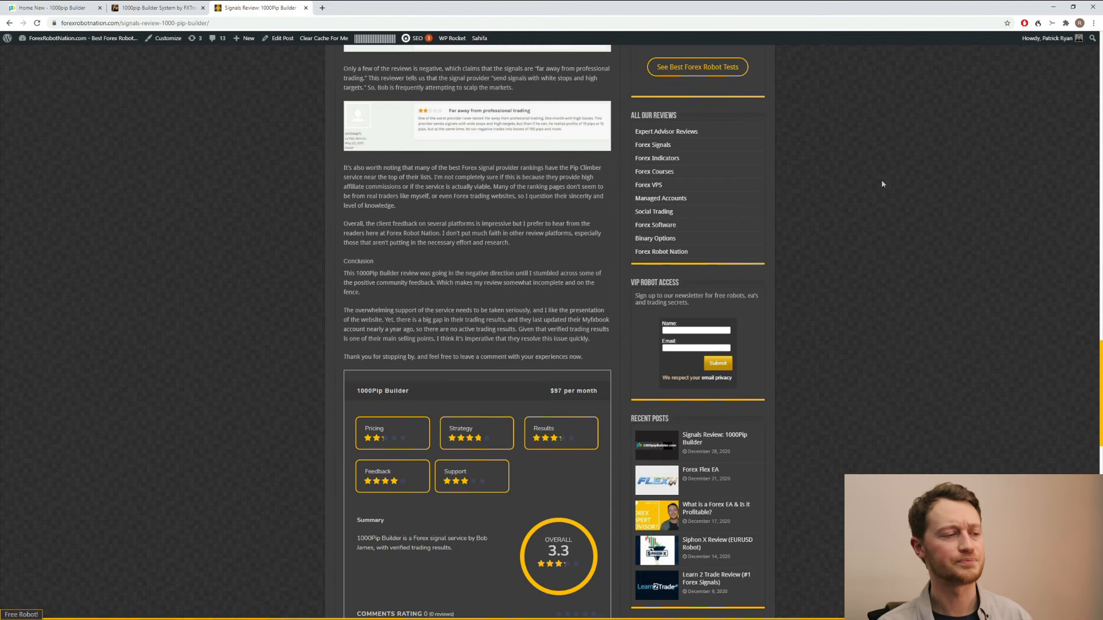
pyautogui.scroll(-3)
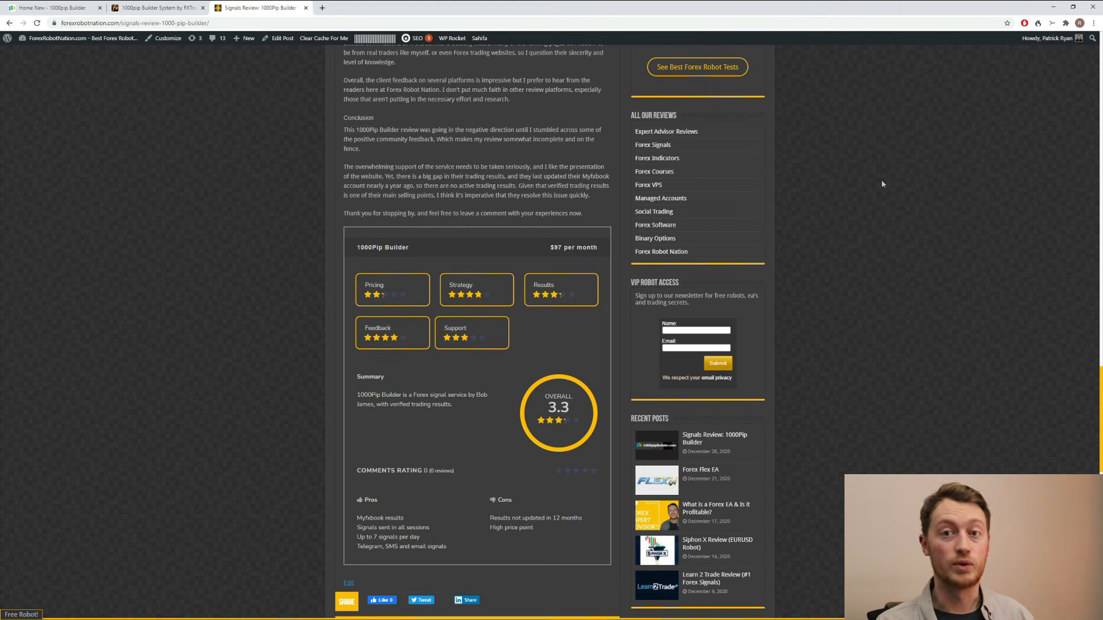
pyautogui.scroll(-3)
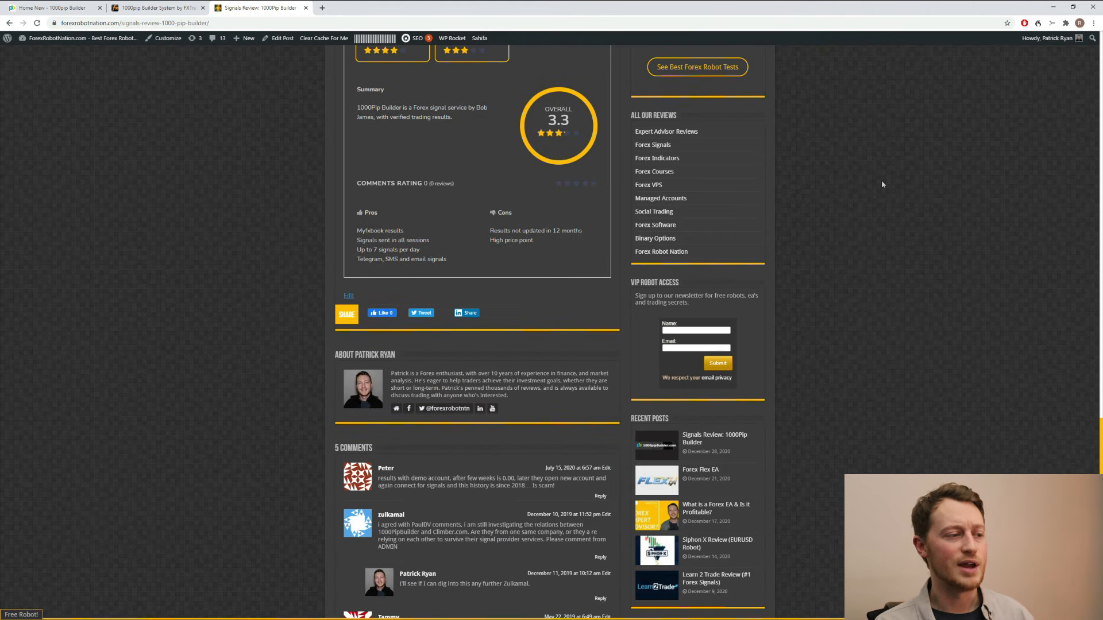
pyautogui.scroll(-3)
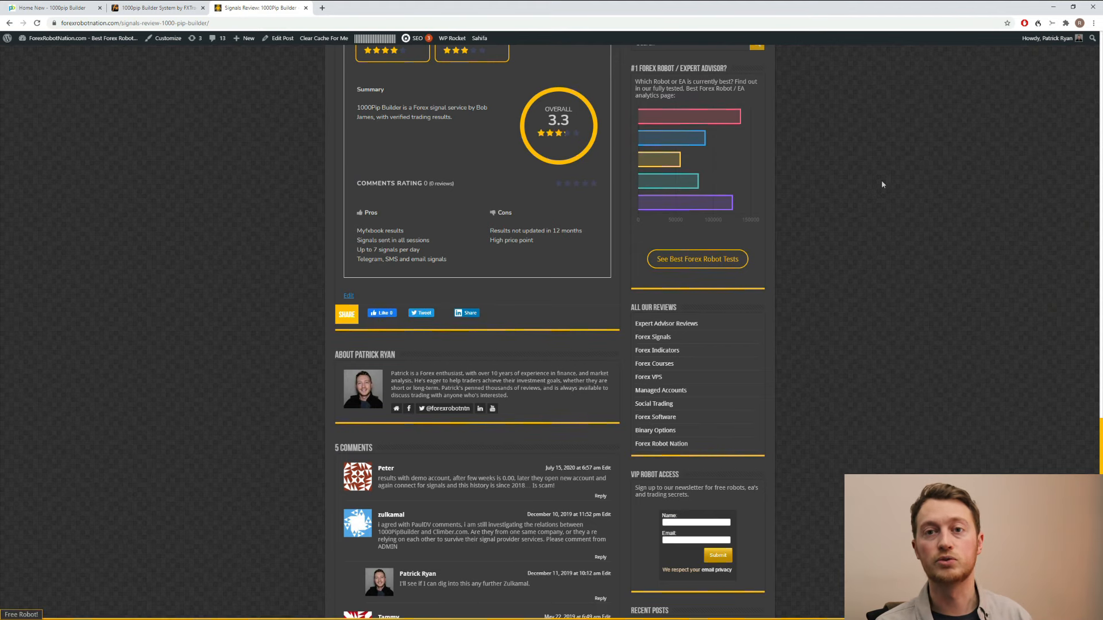
pyautogui.scroll(3)
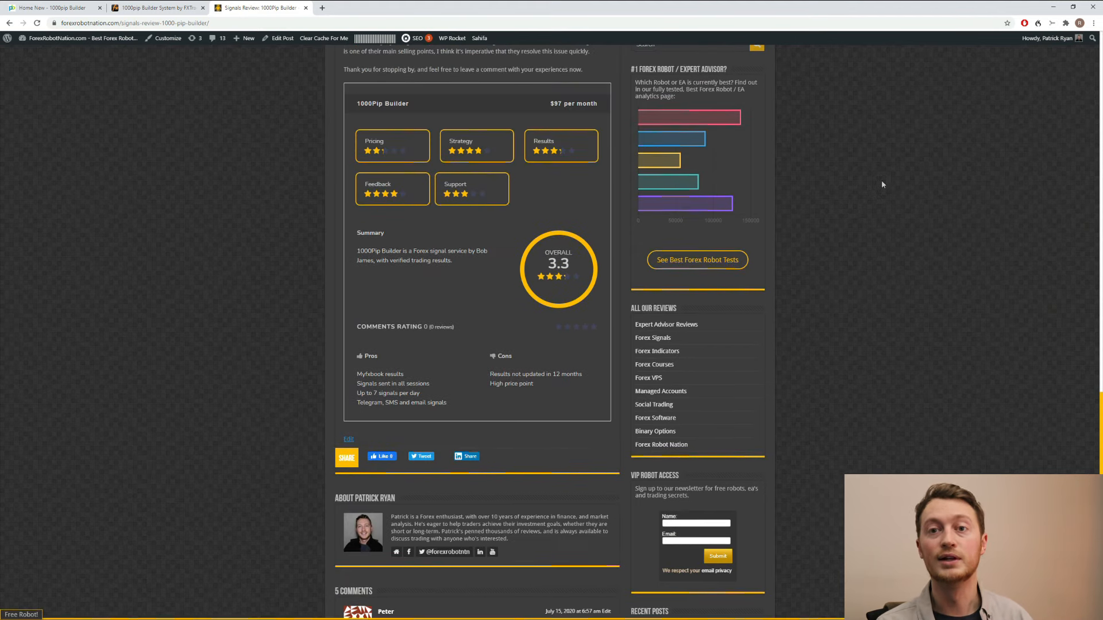